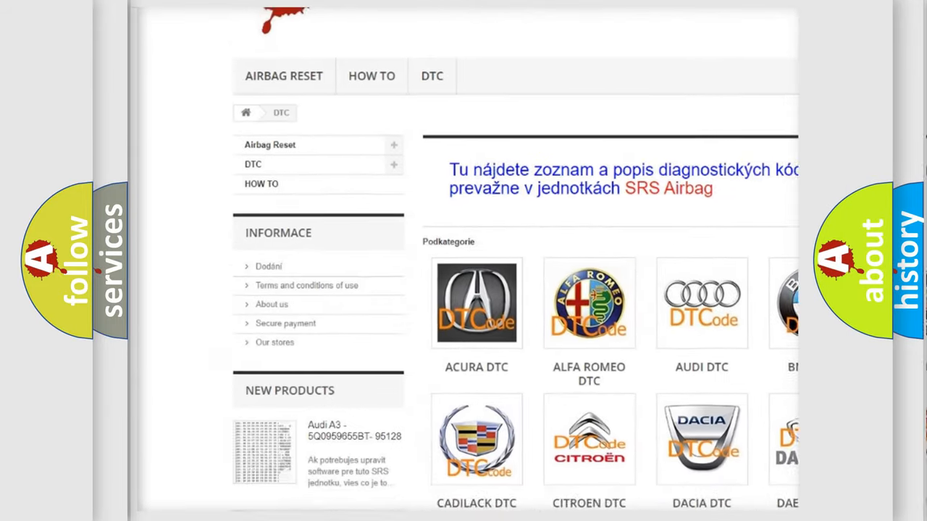
scroll("down", 3)
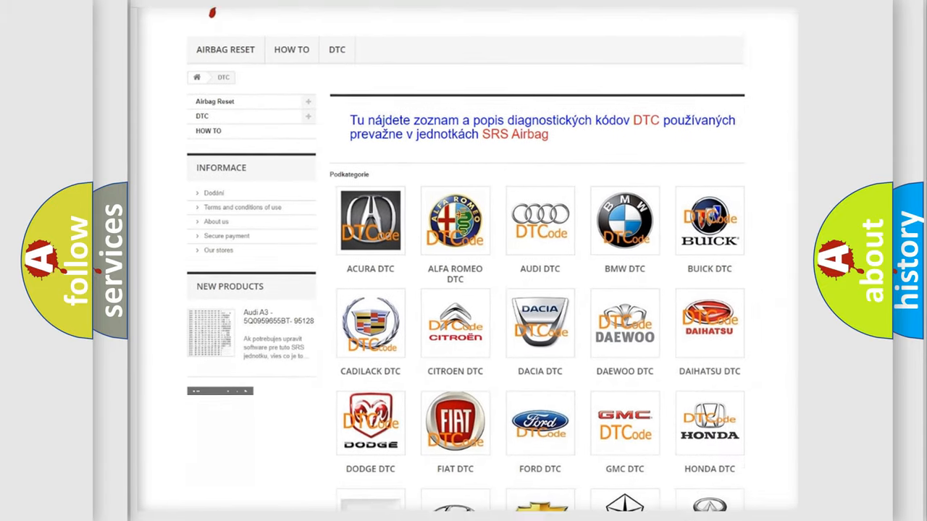
scroll("down", 3)
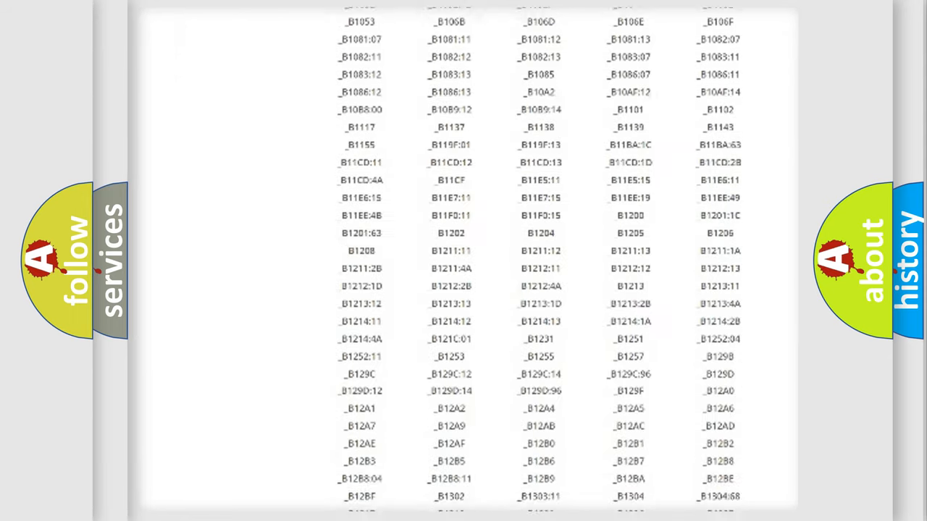
scroll("down", 3)
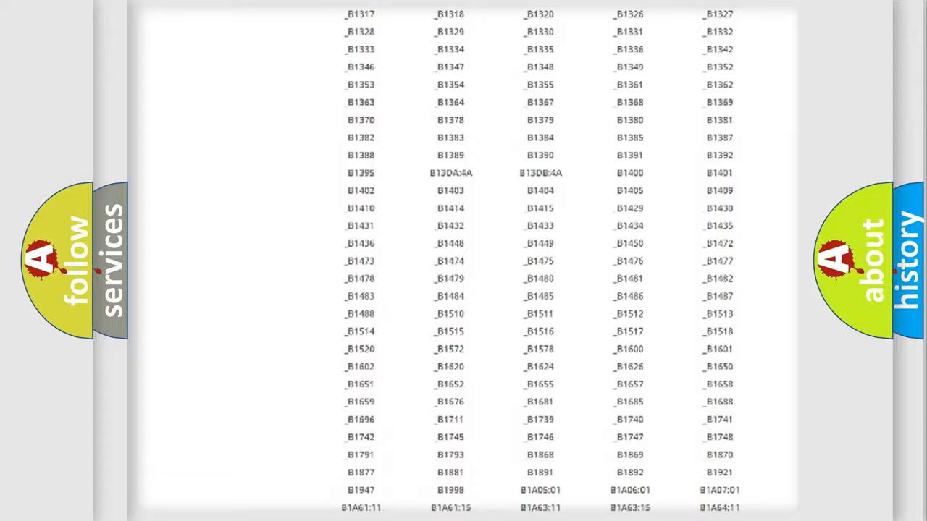
scroll("up", 3)
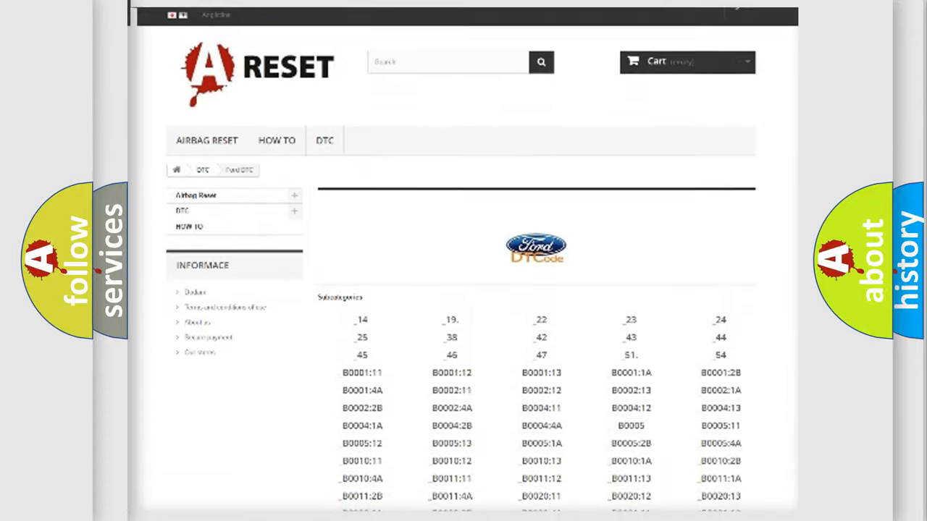